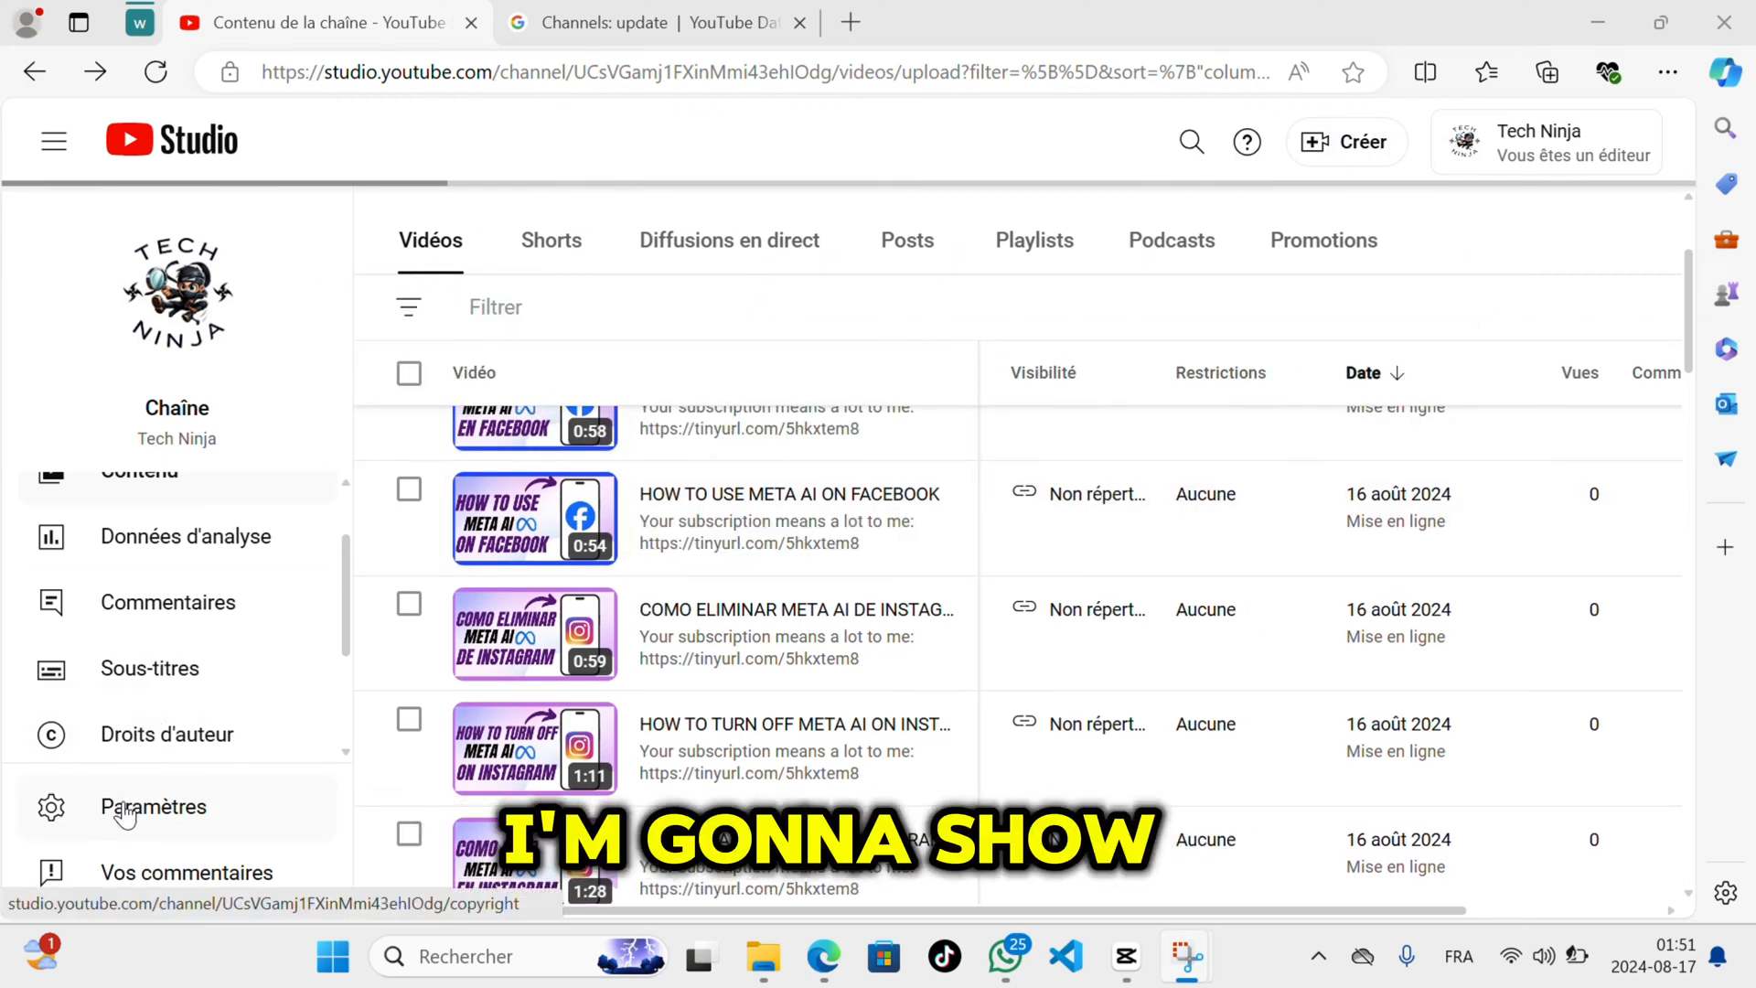
# Open the channel settings and check that the country of residence is unselected.
pyautogui.click(152, 806)
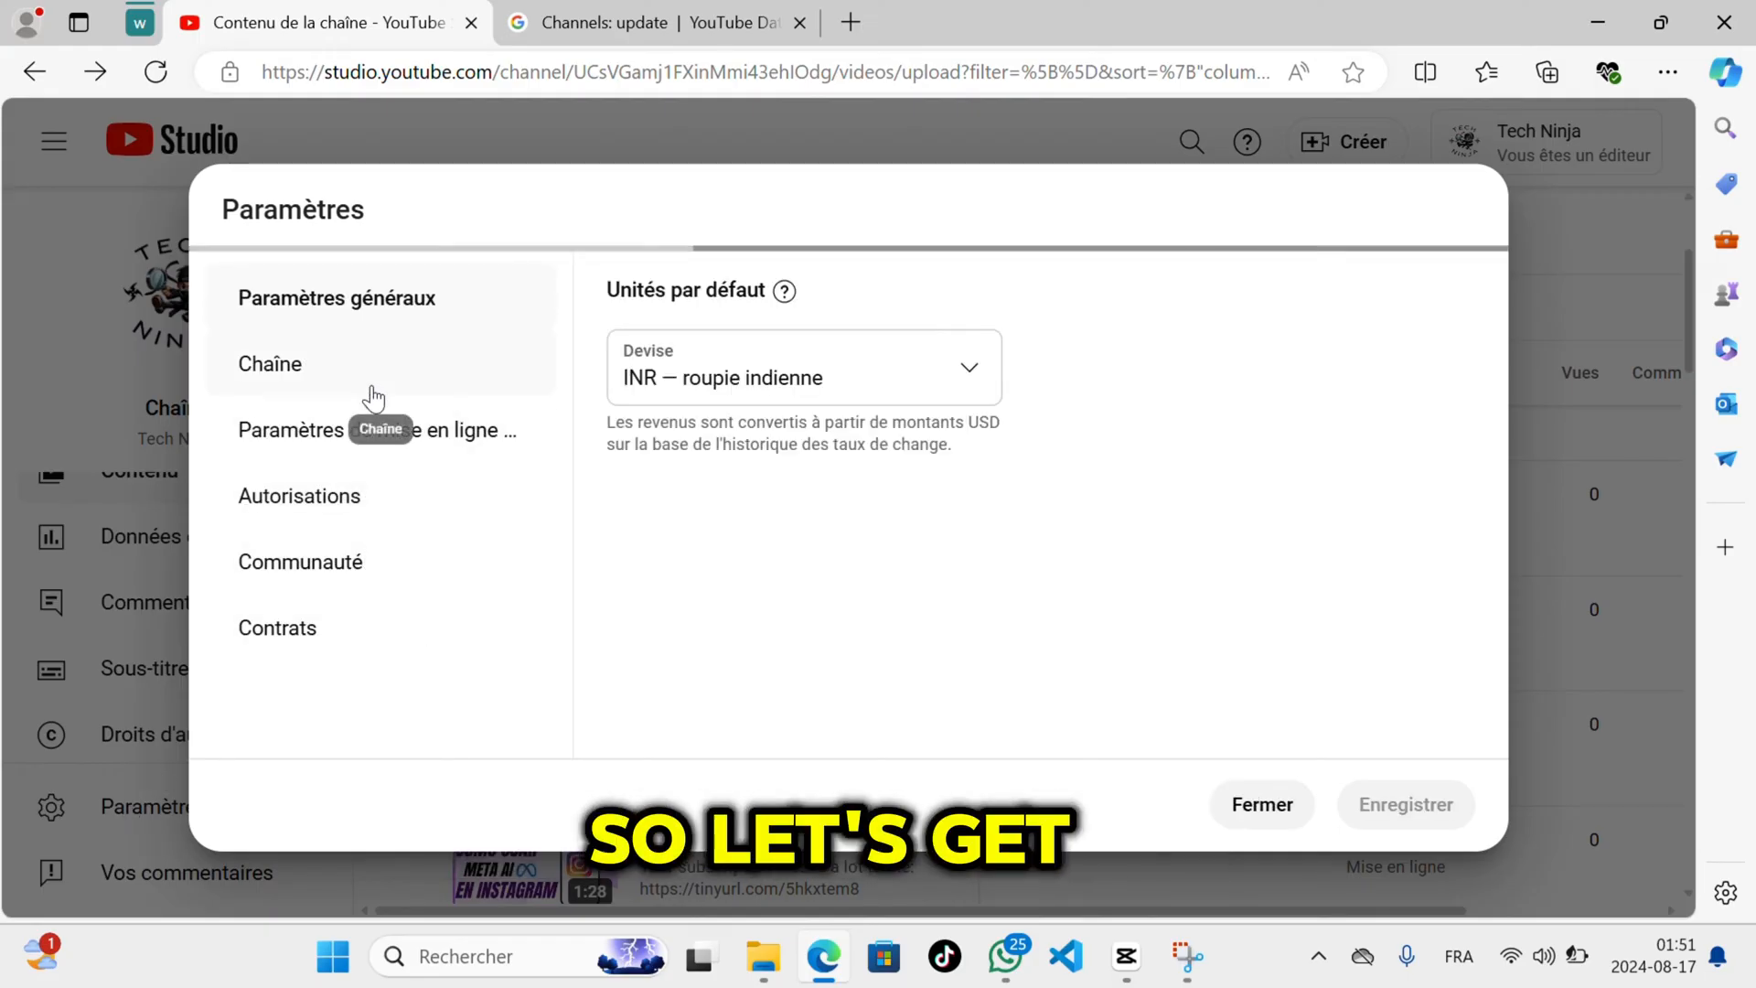
pyautogui.click(269, 363)
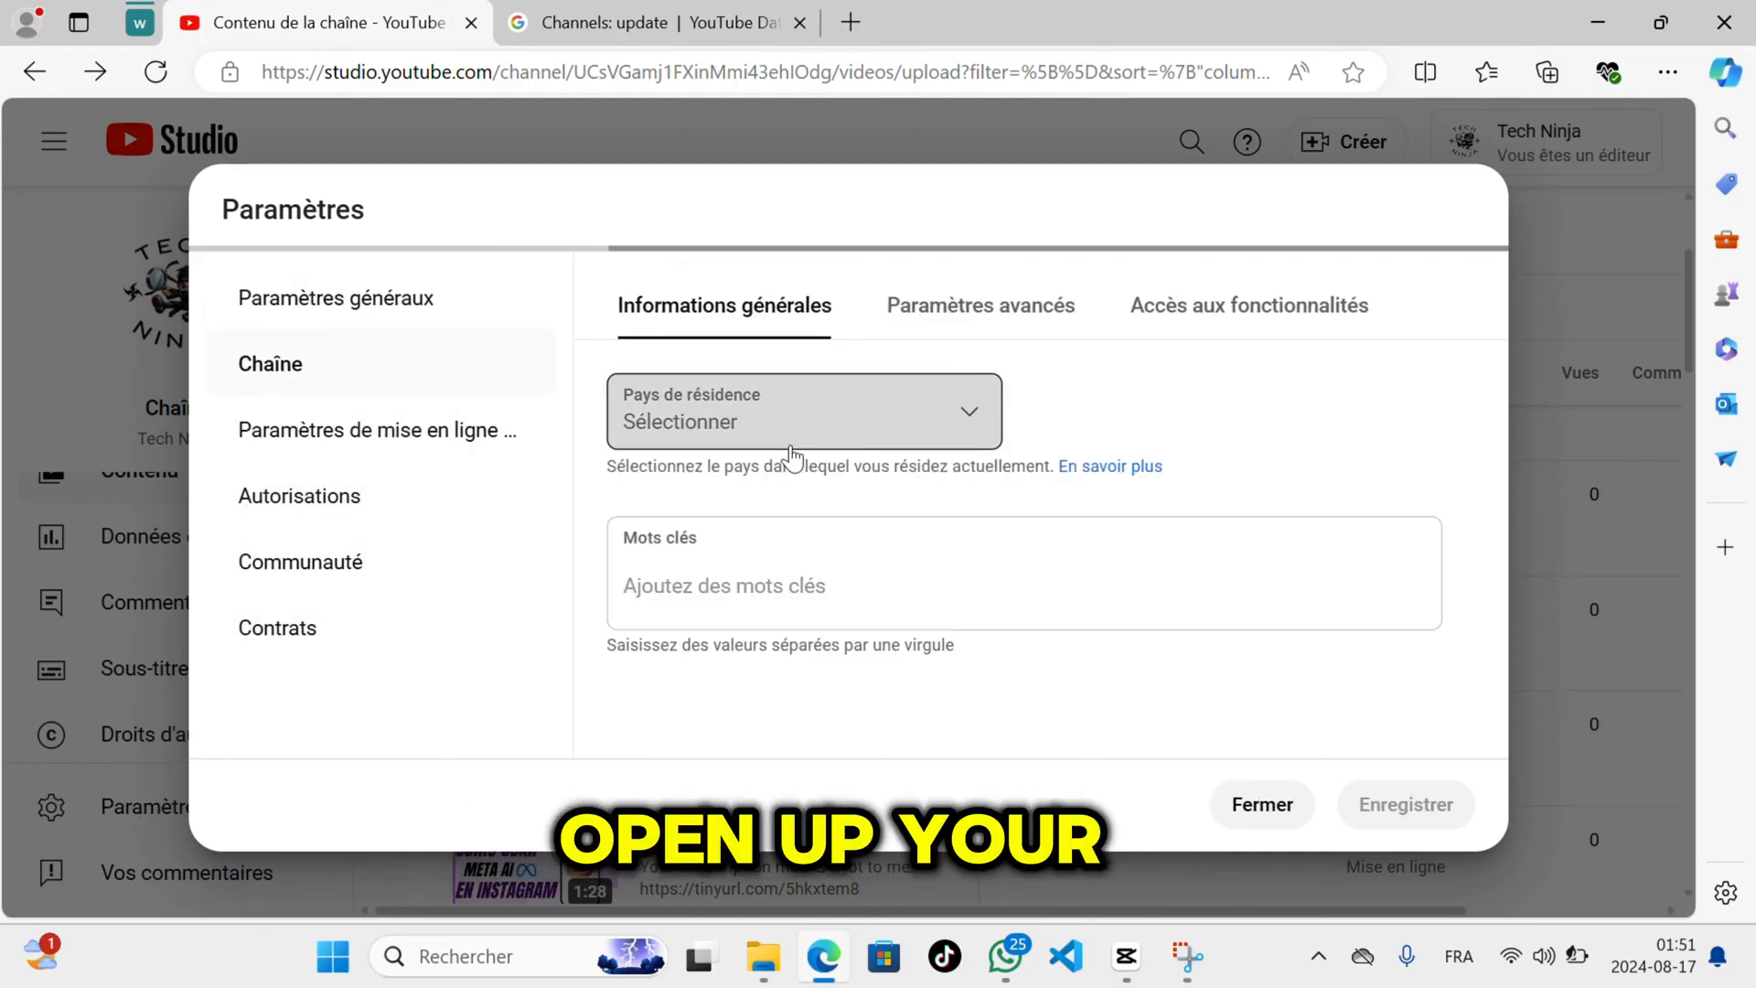
pyautogui.click(802, 410)
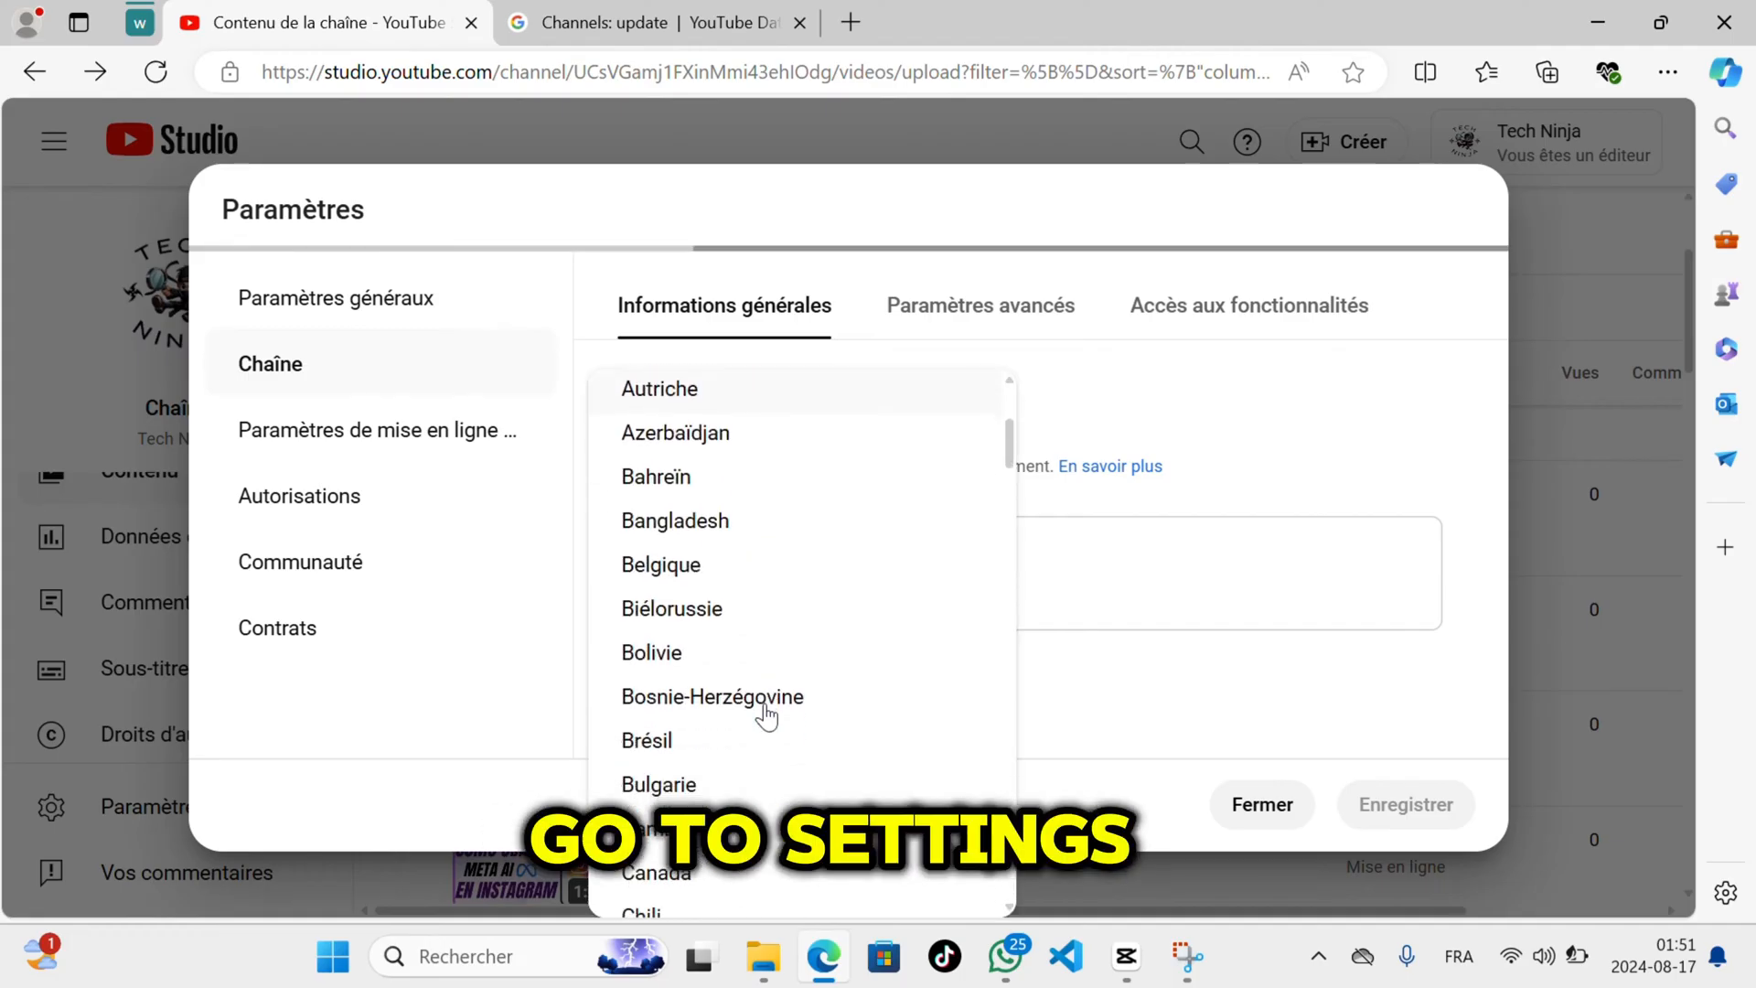
pyautogui.scroll(3)
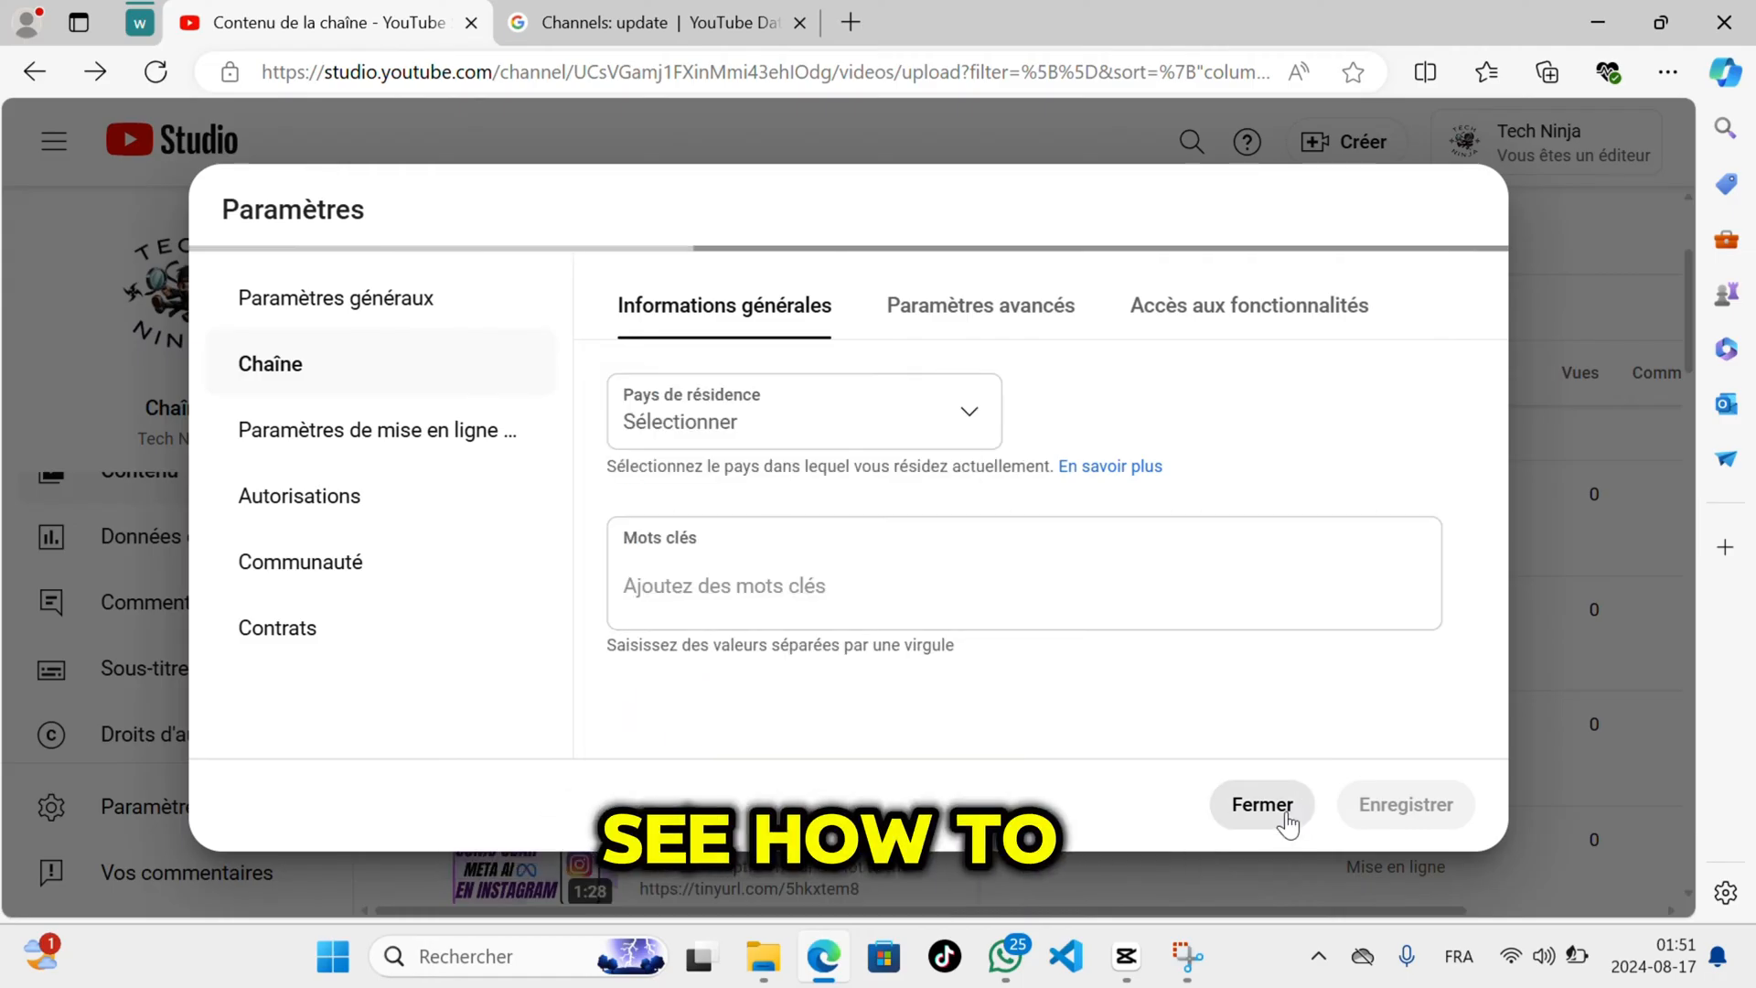
# Load the channels.update branding settings example full screen, then return to Studio.
pyautogui.click(1262, 804)
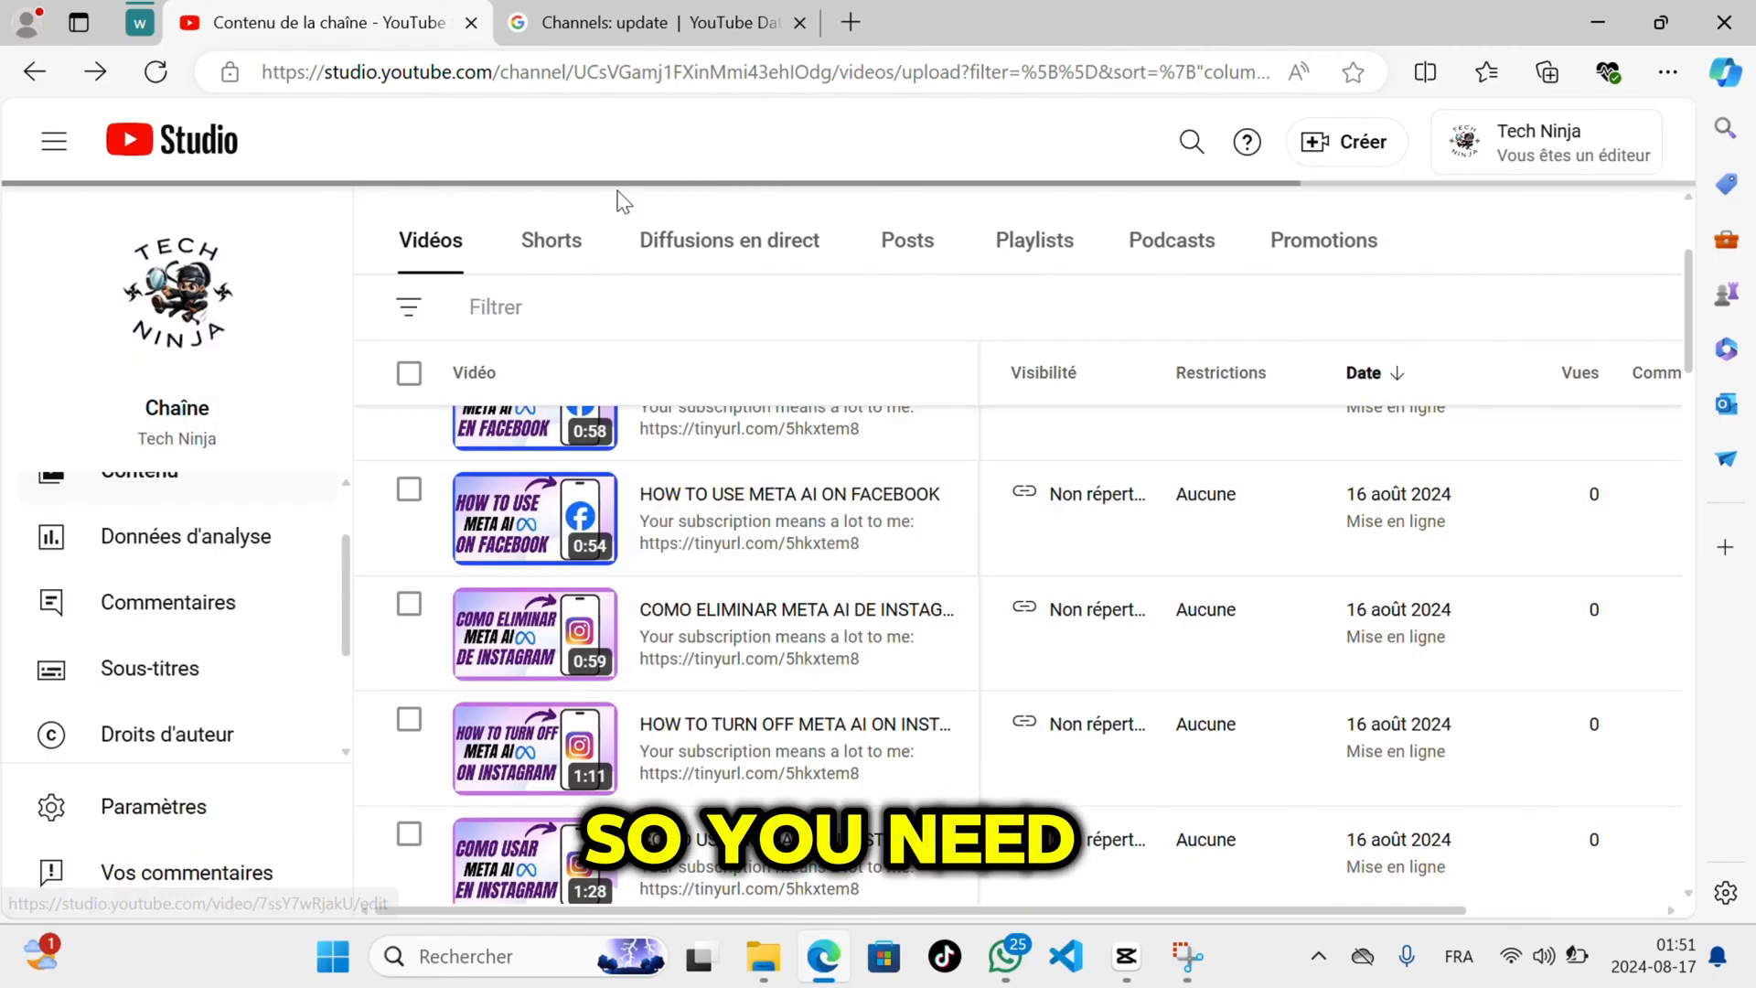
pyautogui.click(649, 22)
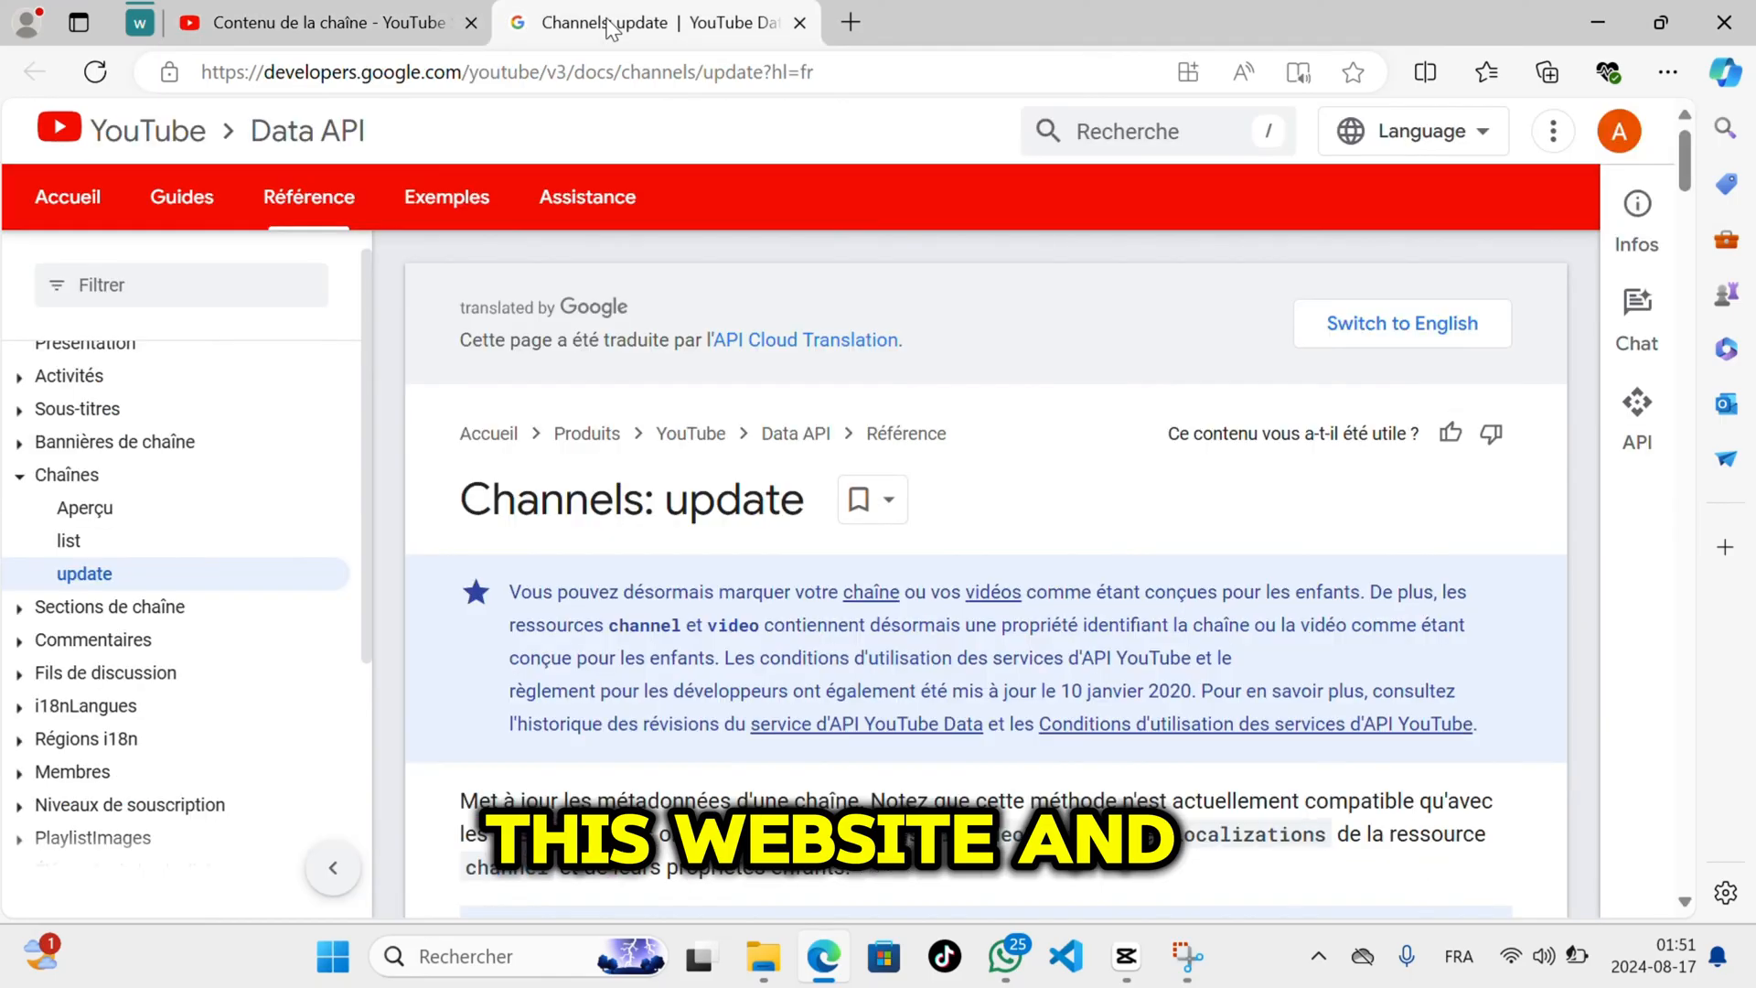
pyautogui.scroll(-3)
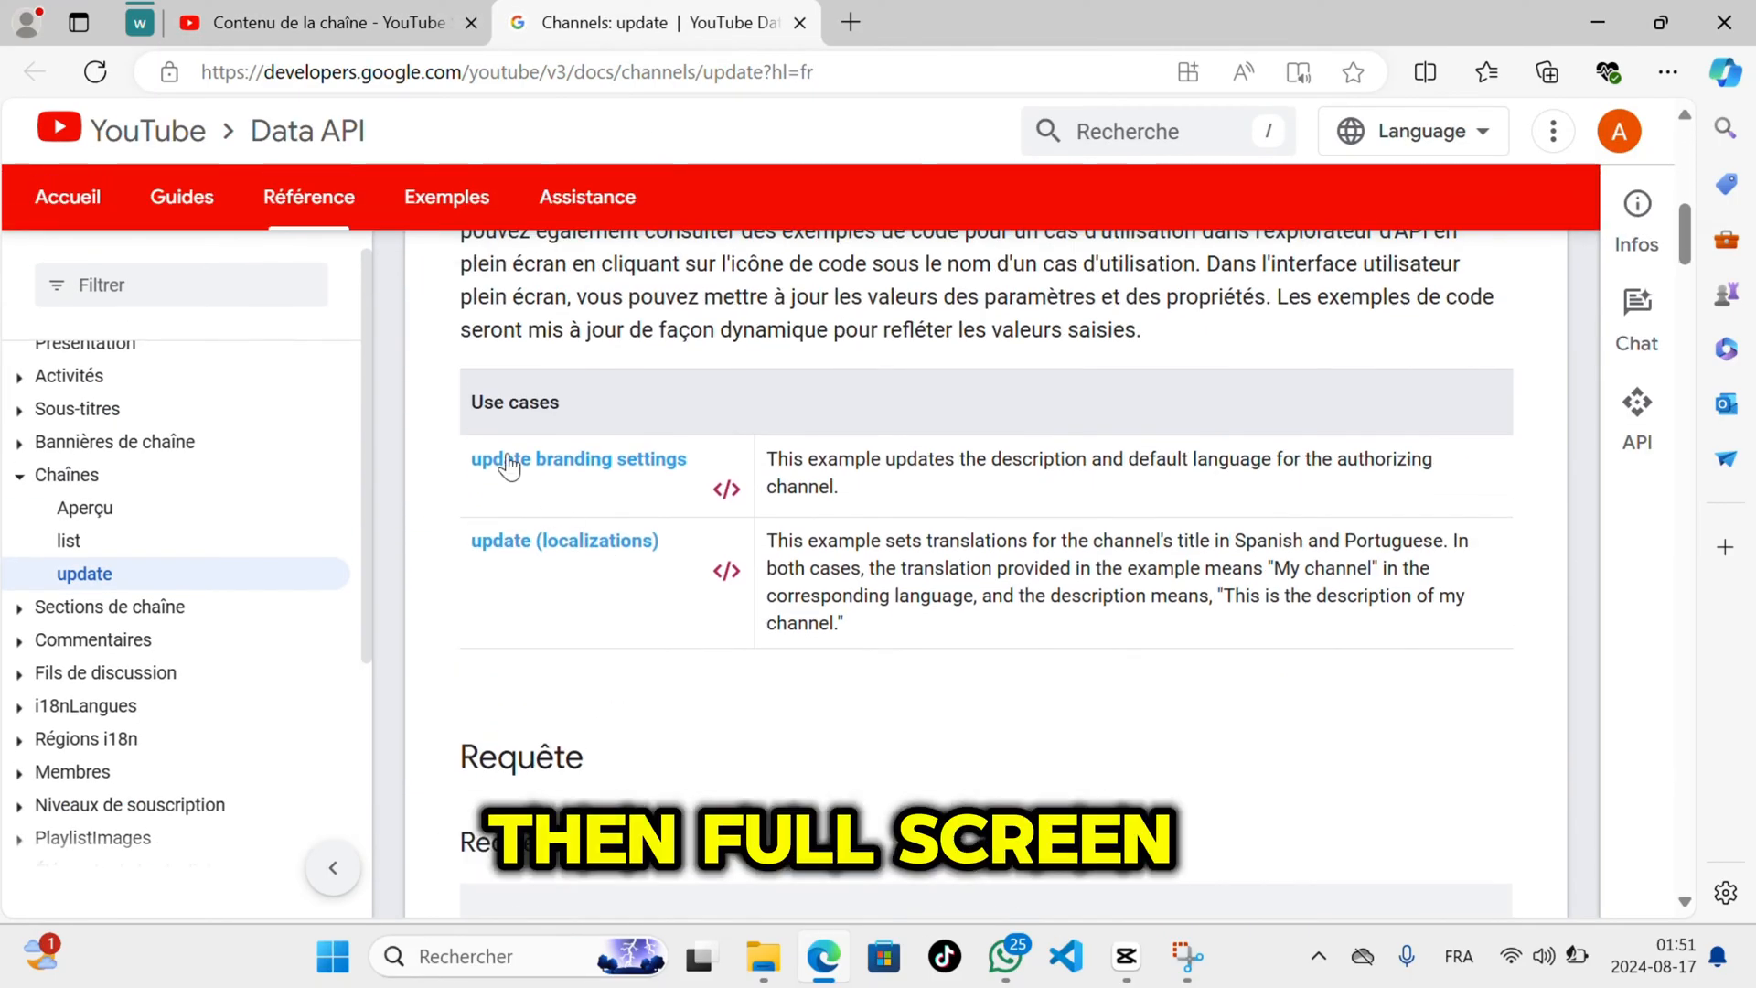
pyautogui.click(1635, 415)
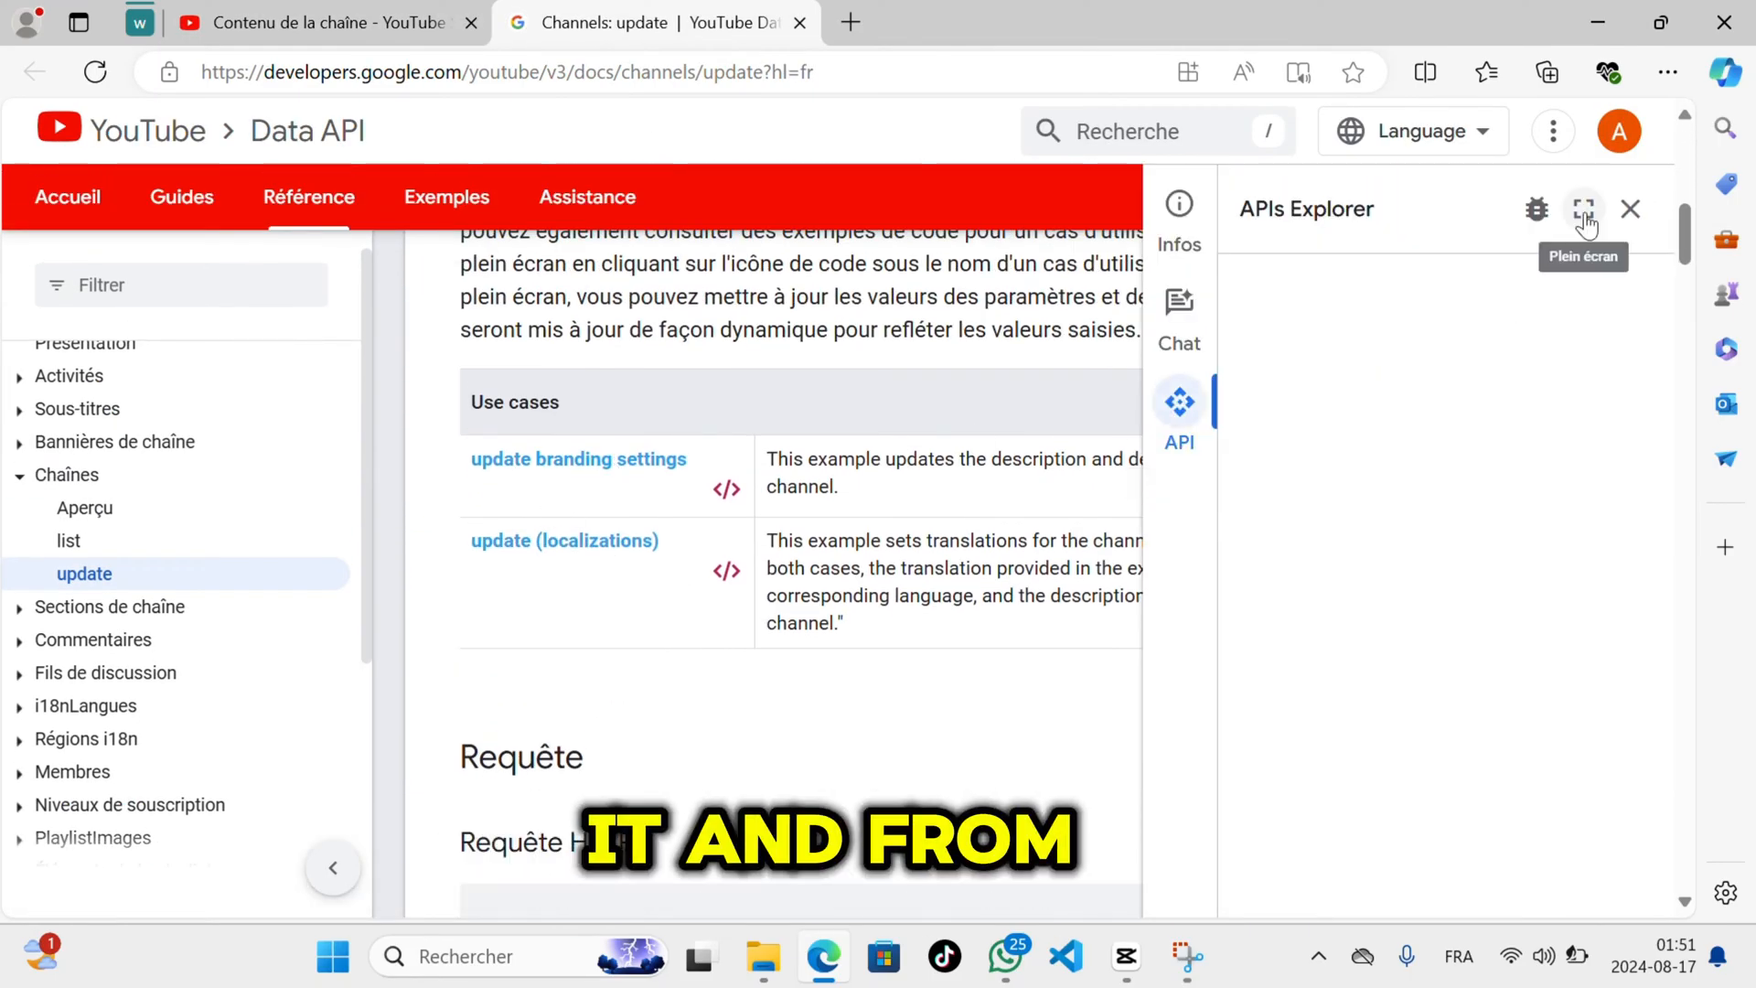
pyautogui.click(1583, 209)
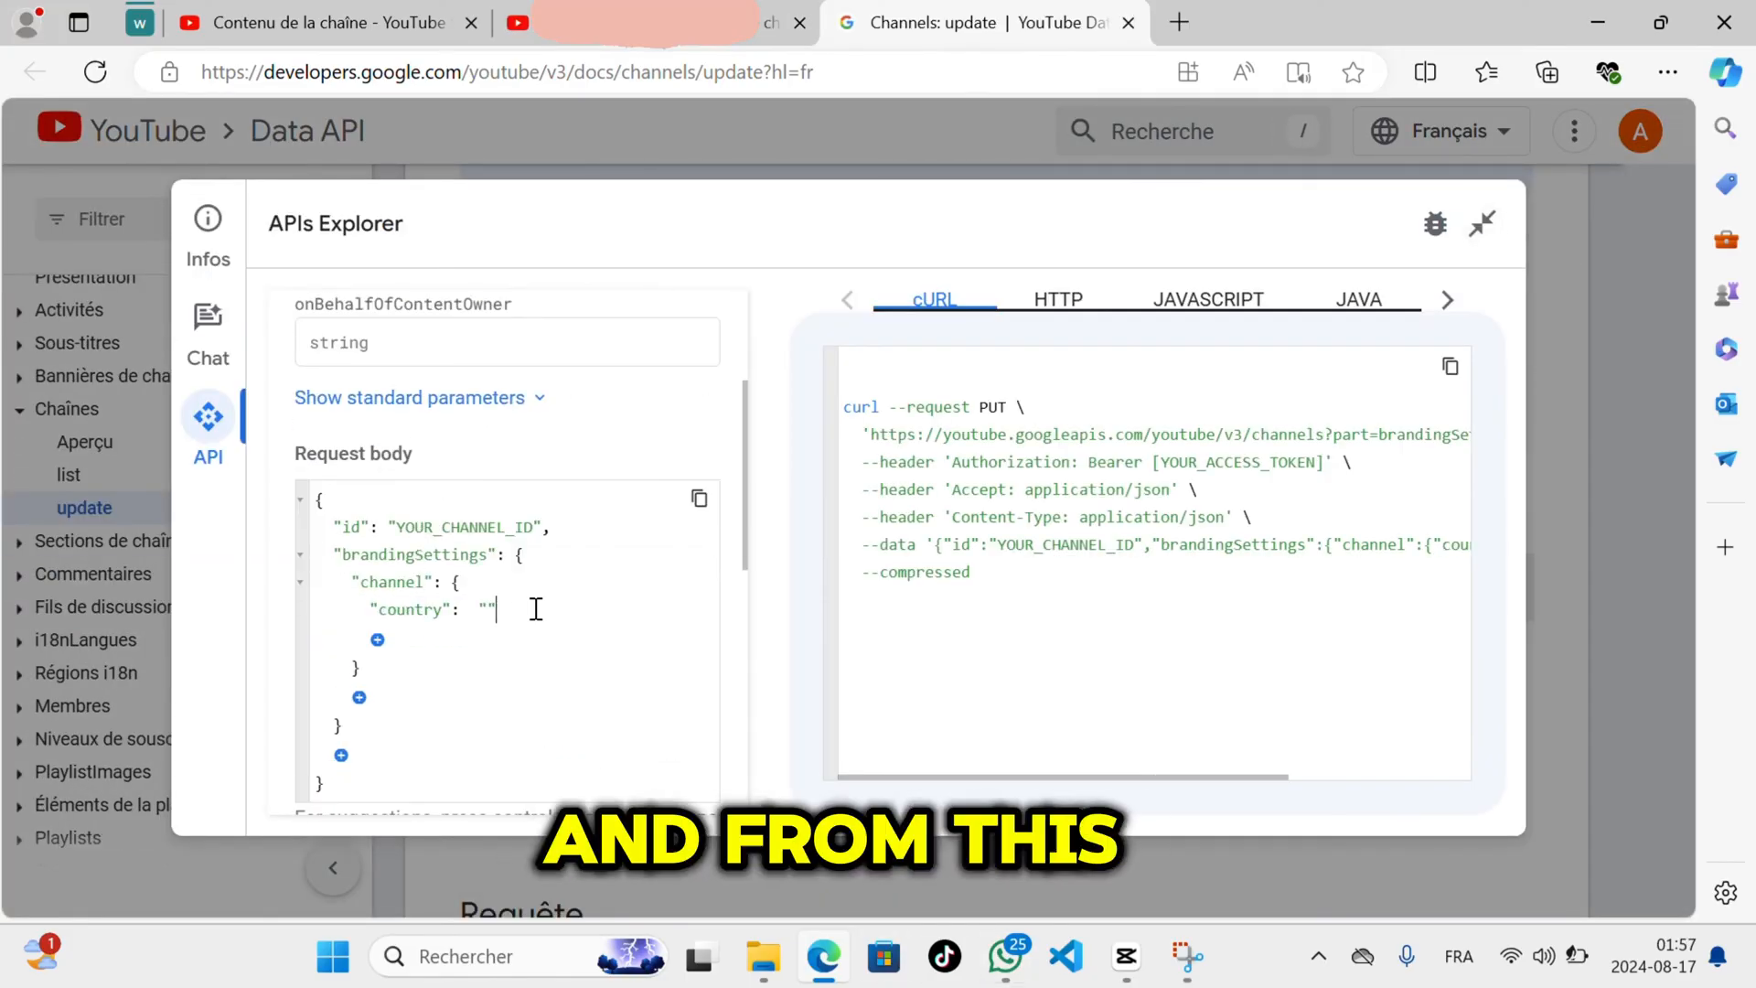
pyautogui.click(324, 22)
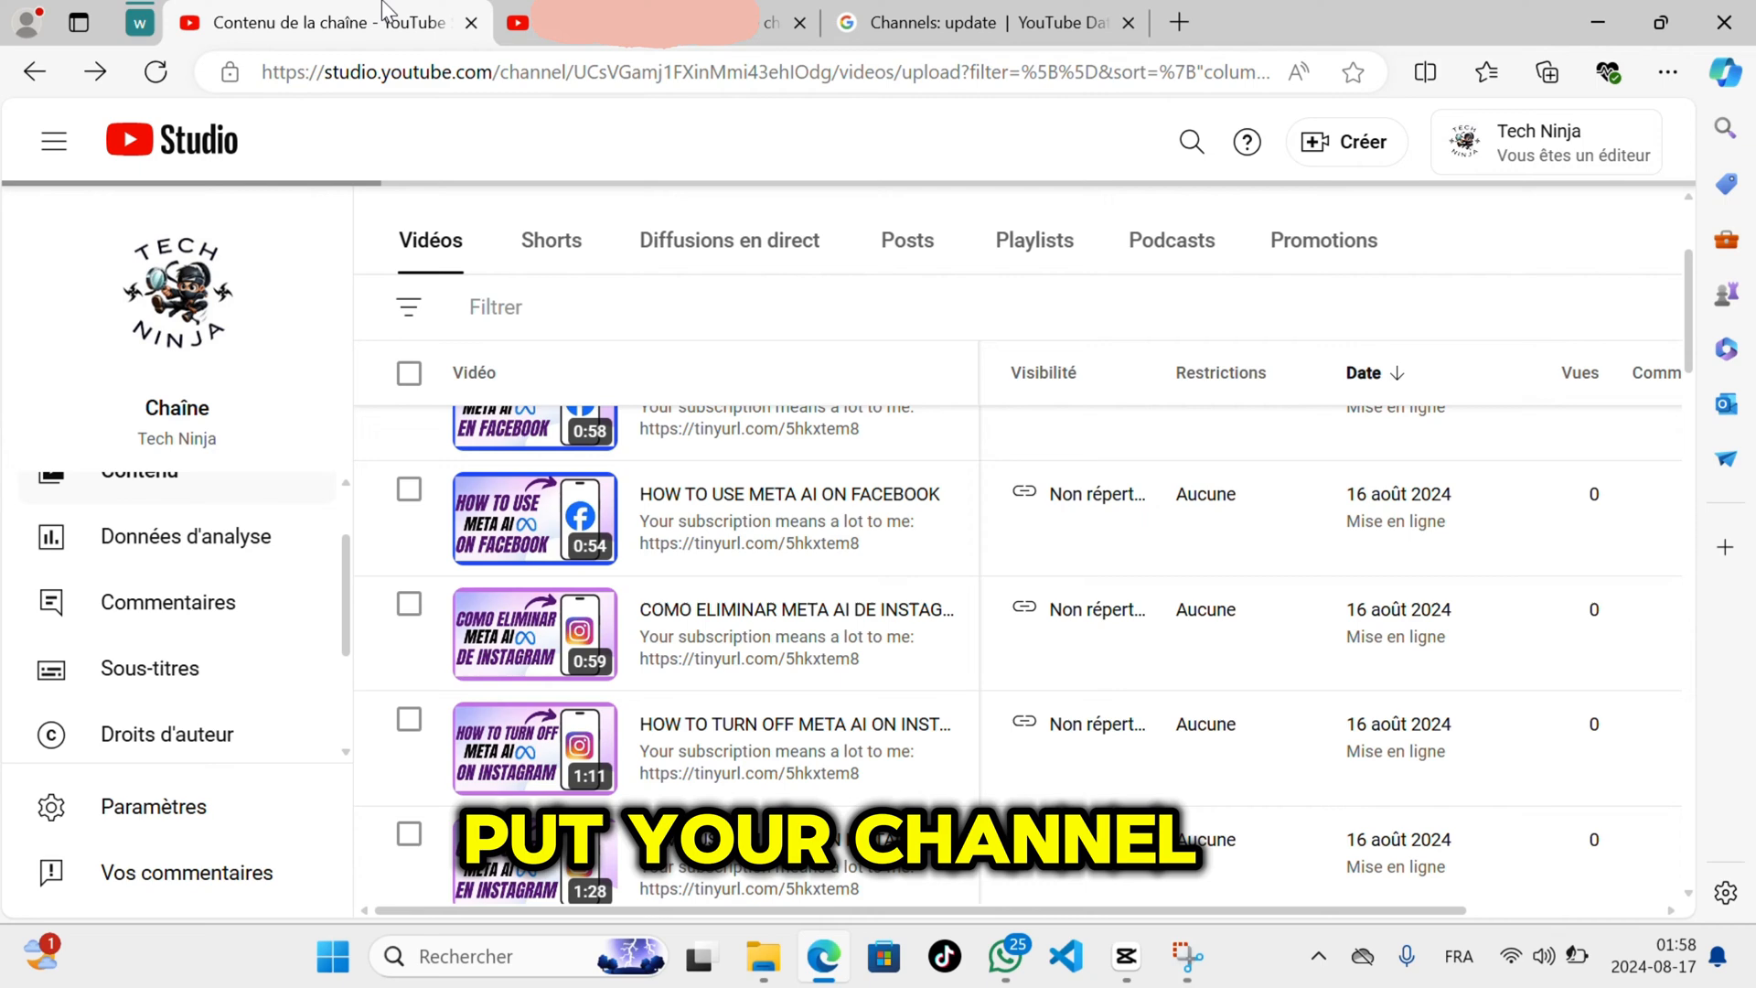
# Copy the channel ID from the general information channel URL and return to the API Explorer.
pyautogui.click(177, 663)
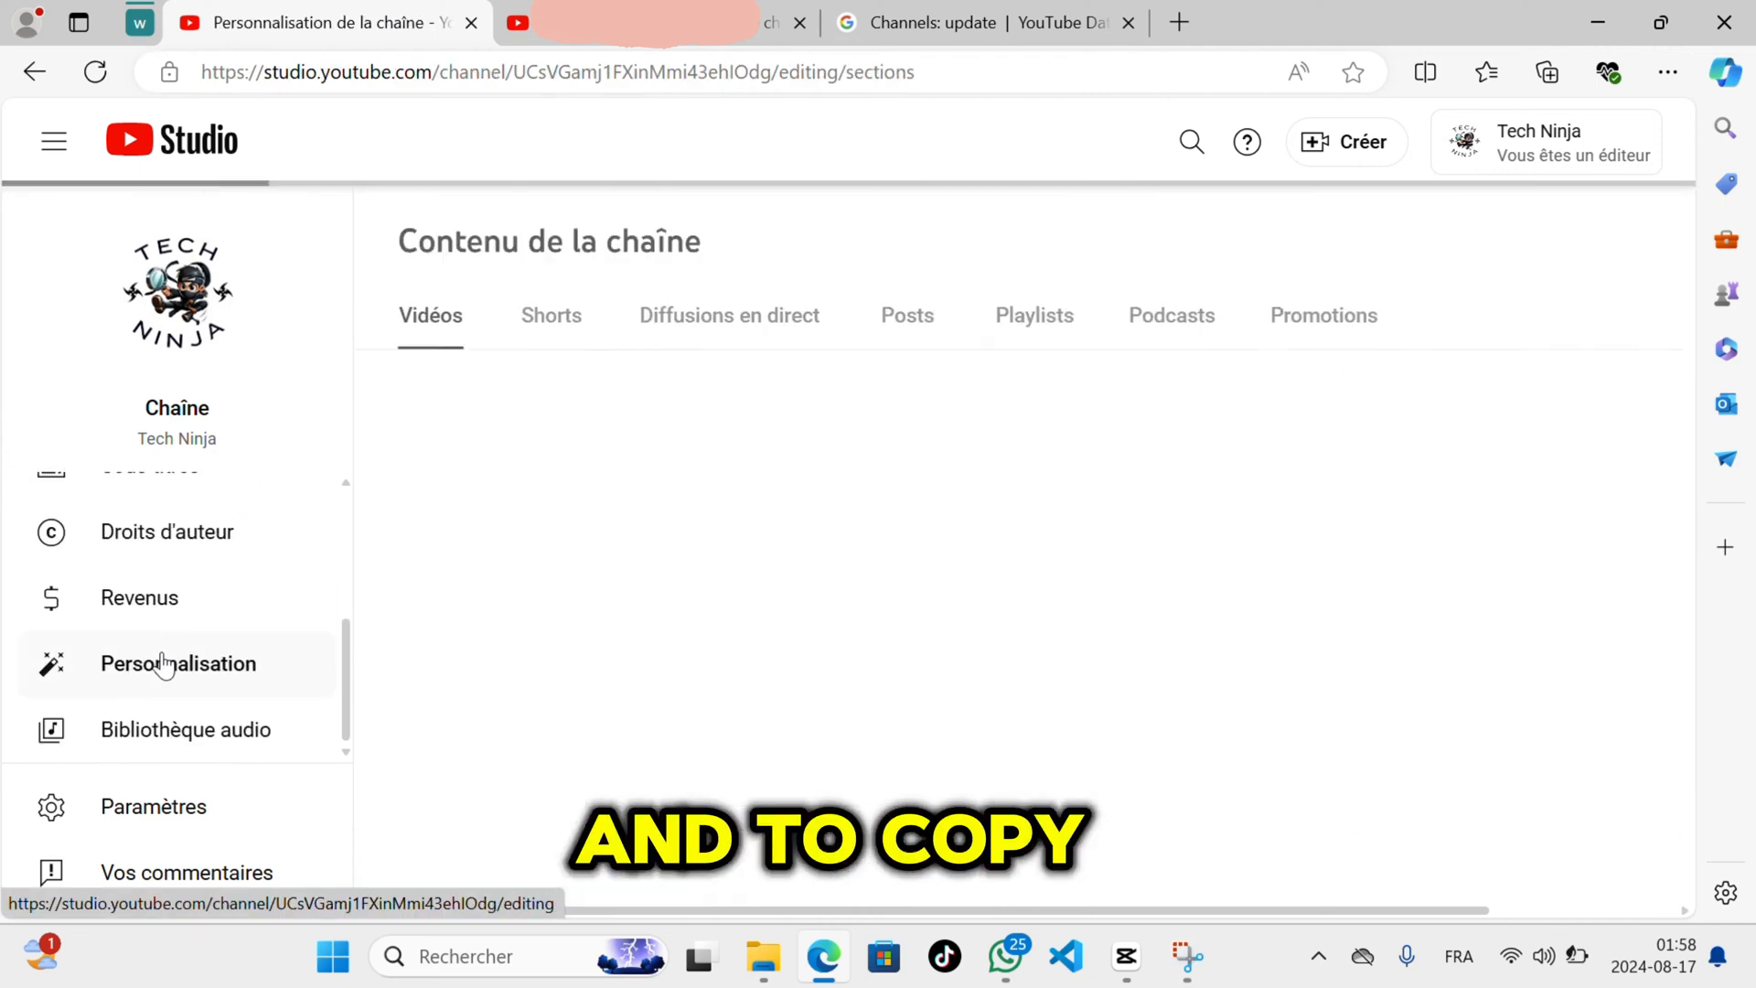
pyautogui.click(177, 663)
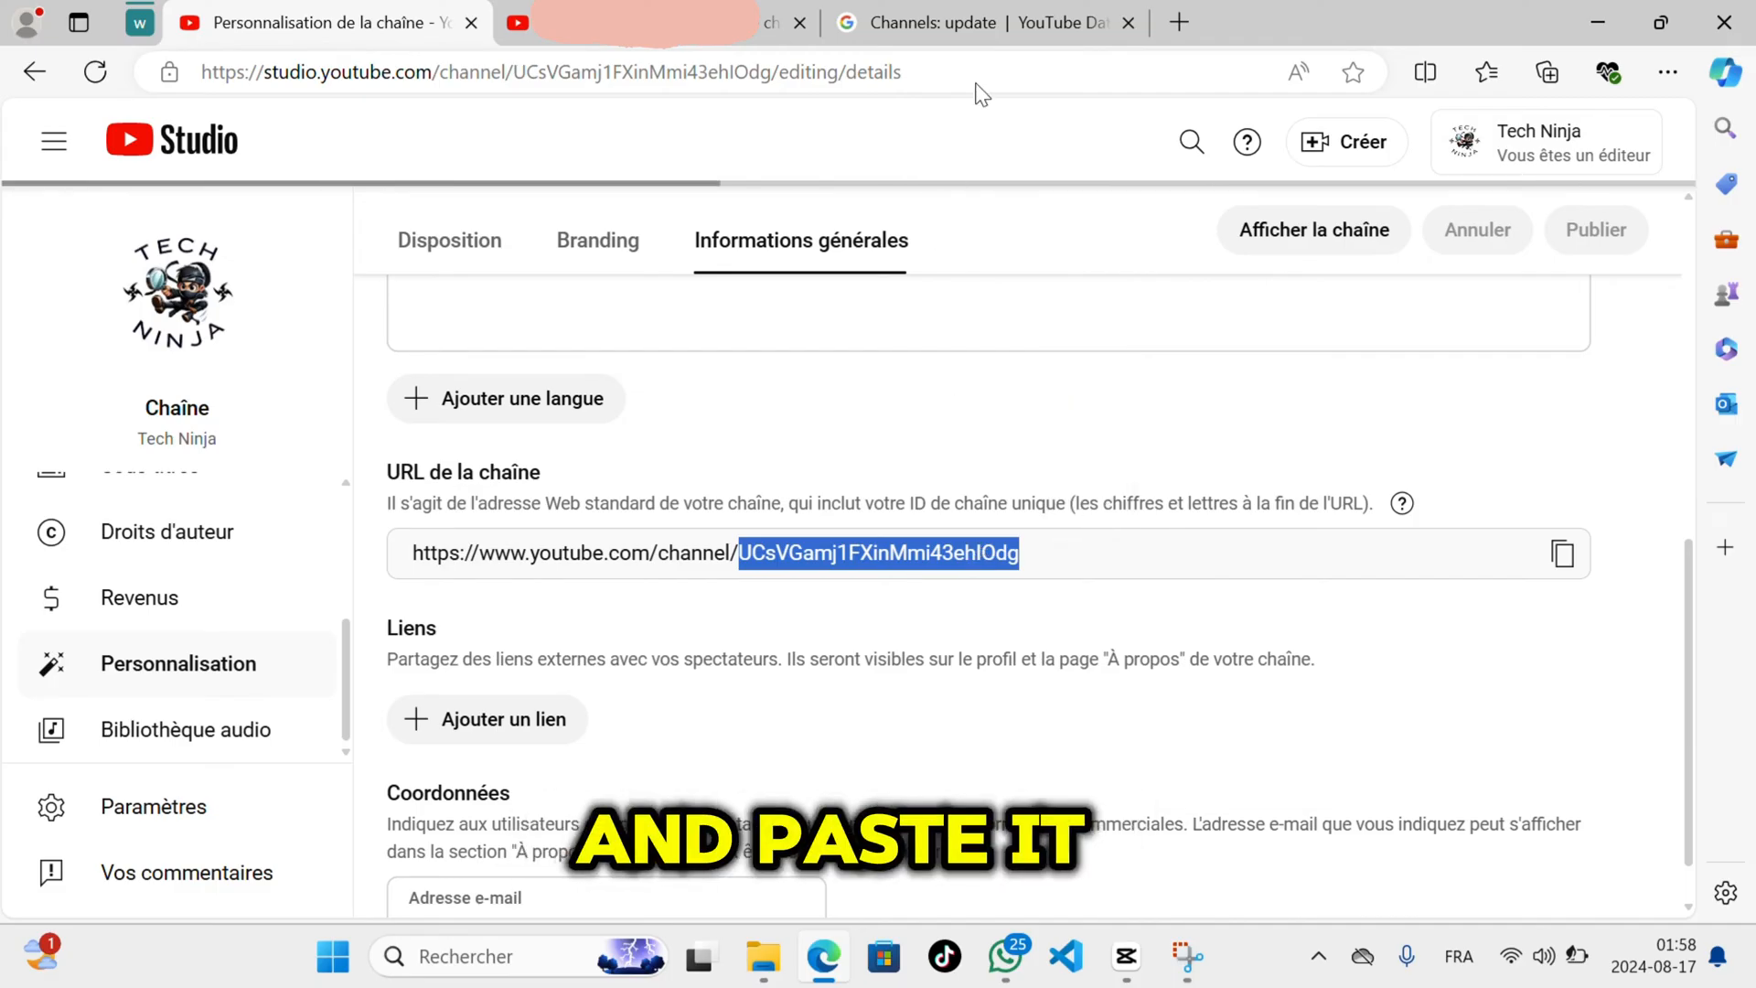
pyautogui.click(985, 22)
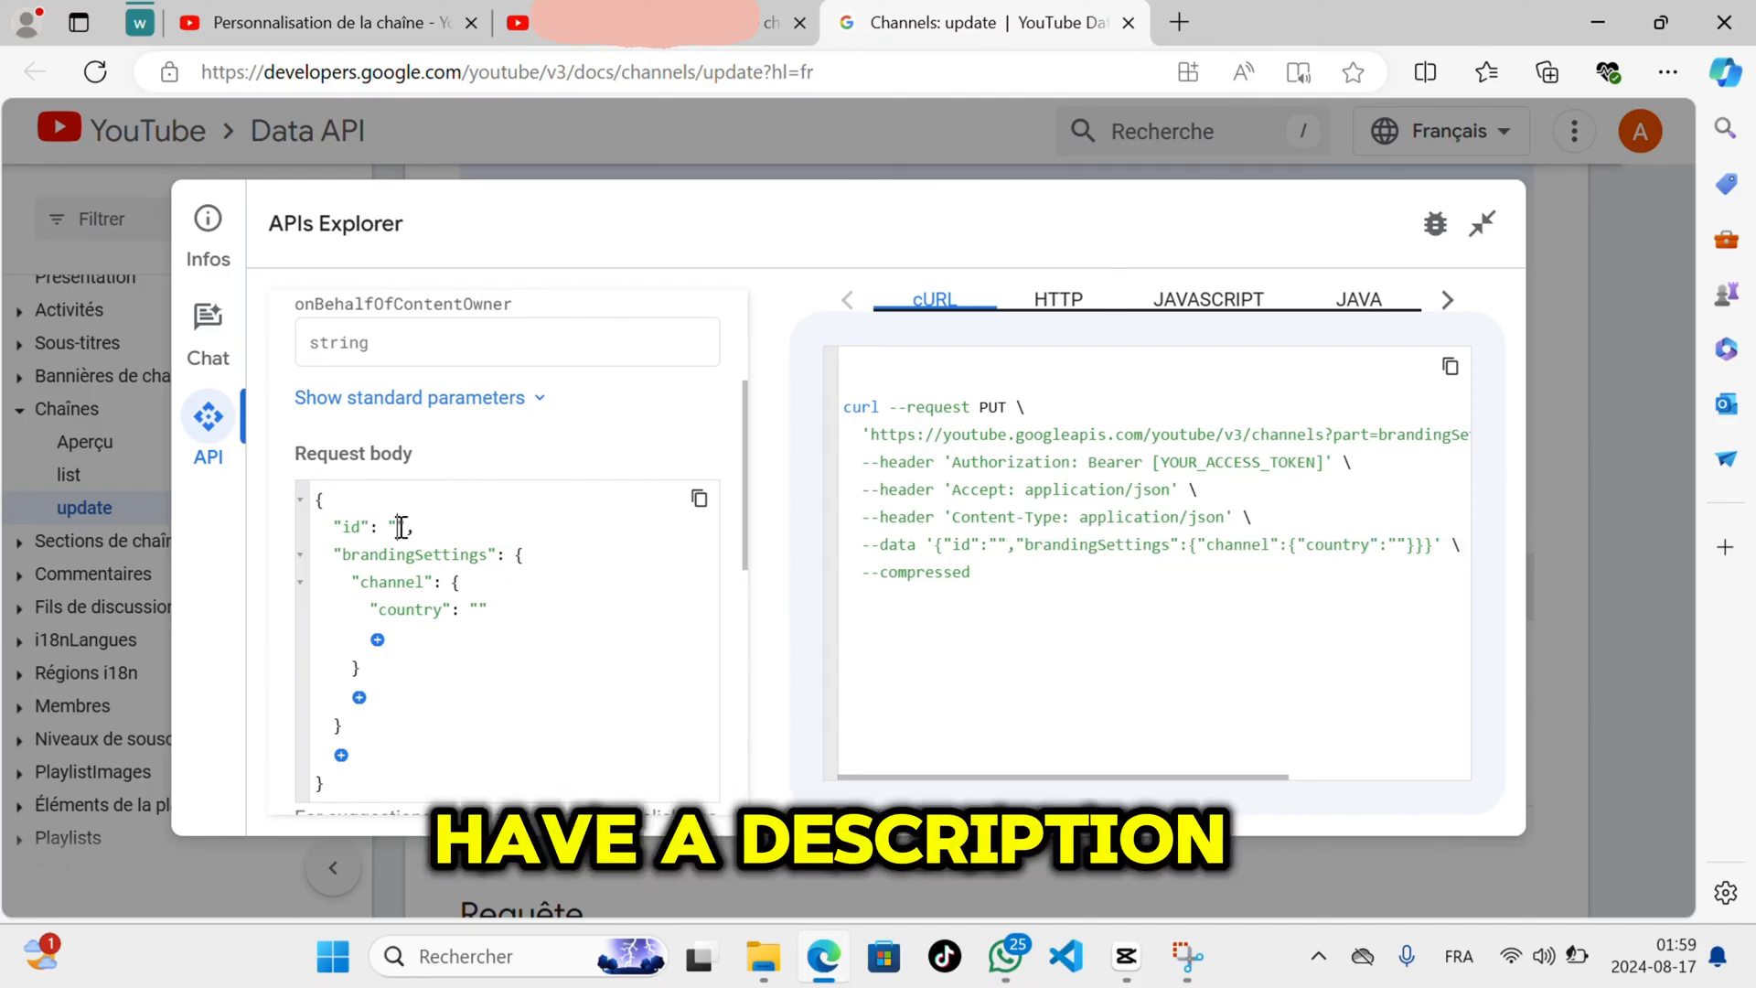
# Paste channel ID UCsVGamj1FXinMmi43ehIOdg into the request body's id field.
pyautogui.write('UCsVGamj1FXinMmi43ehIOdg')
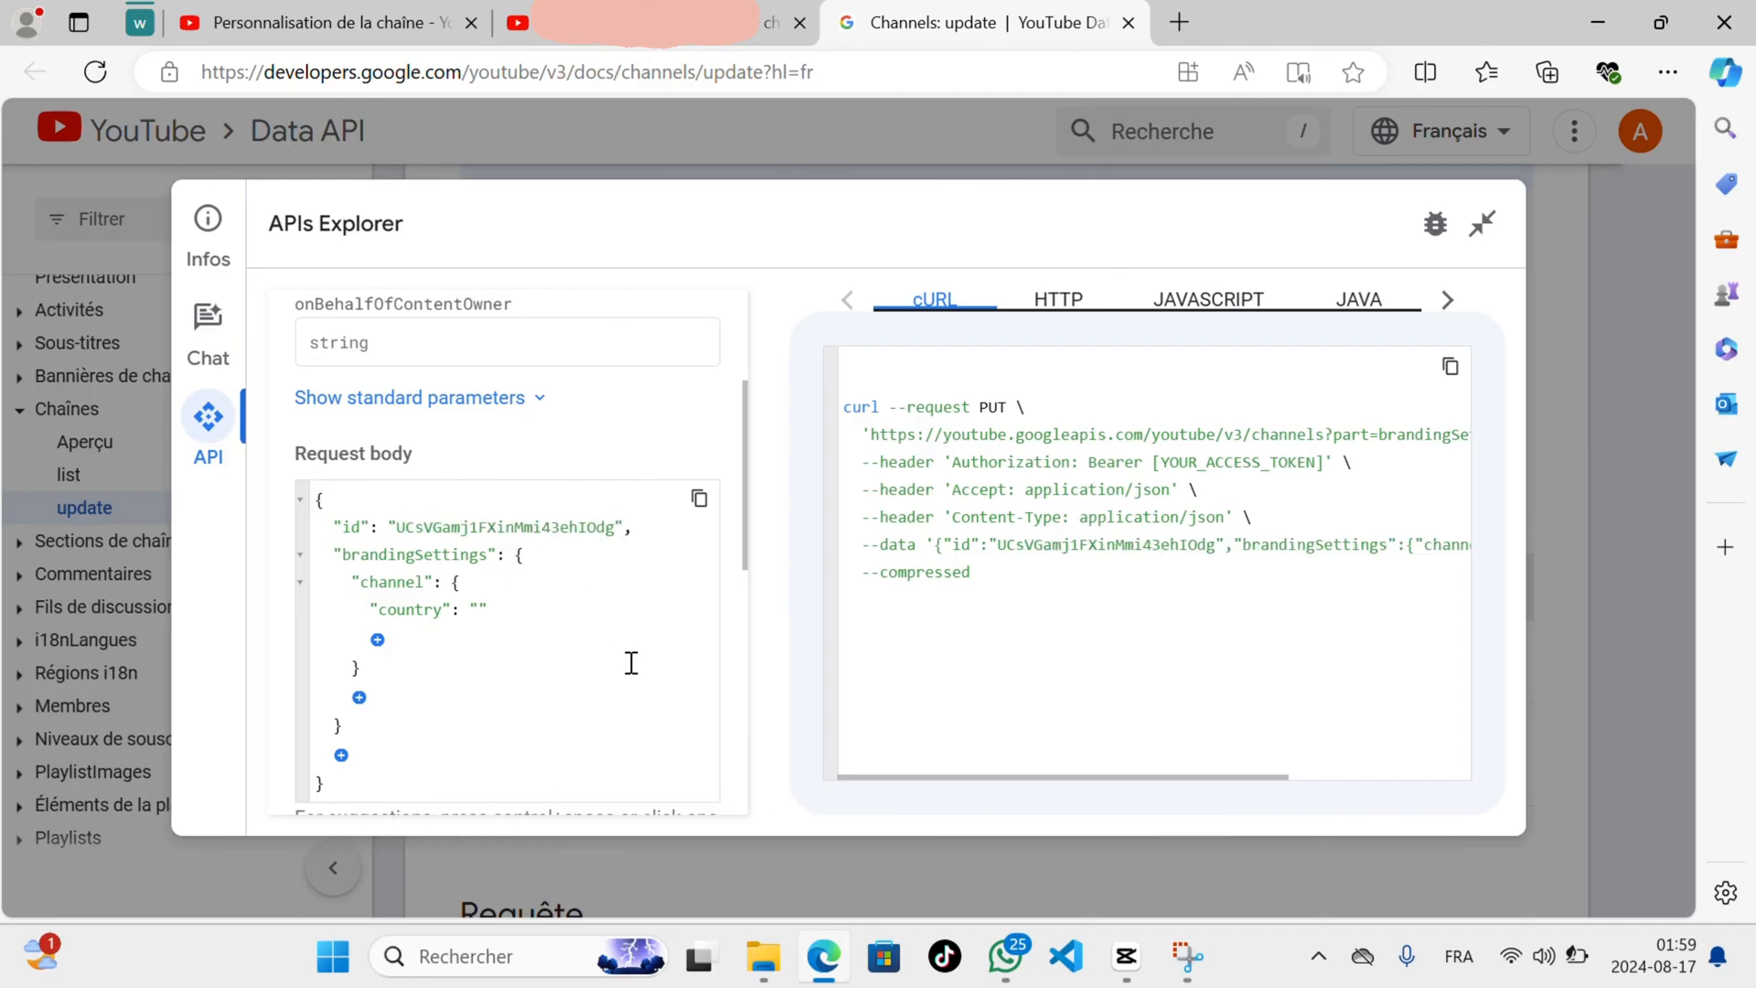
pyautogui.scroll(-3)
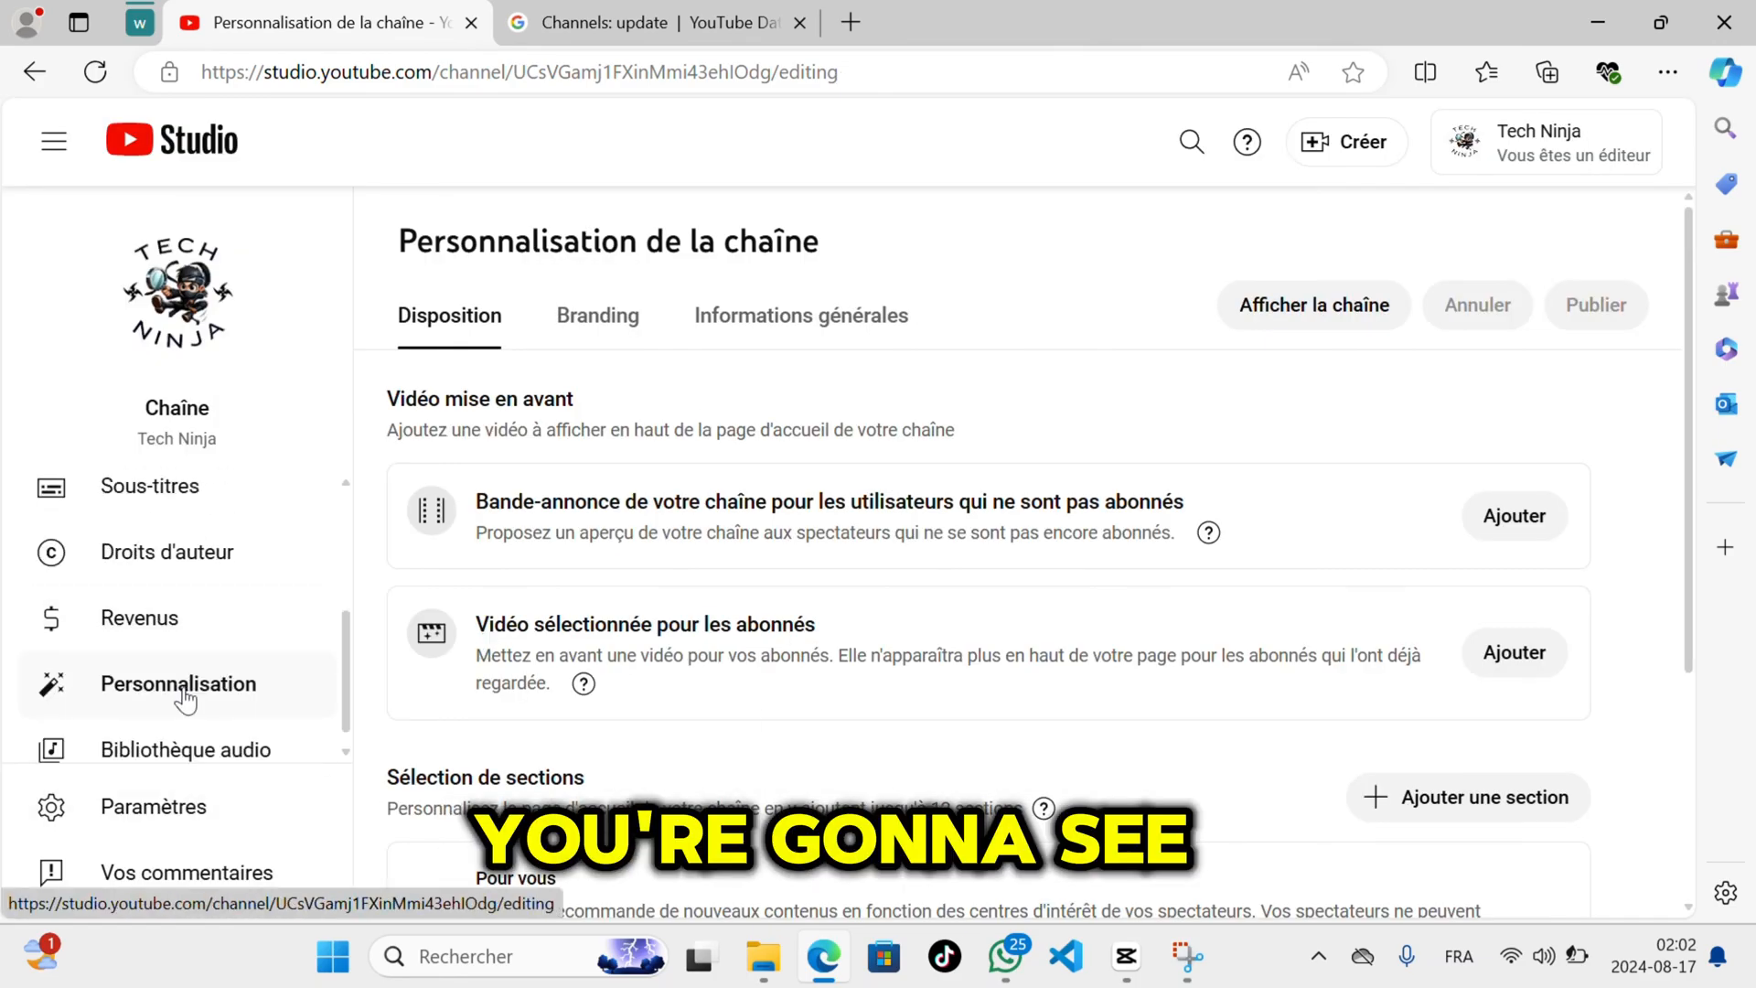
pyautogui.moveTo(717, 627)
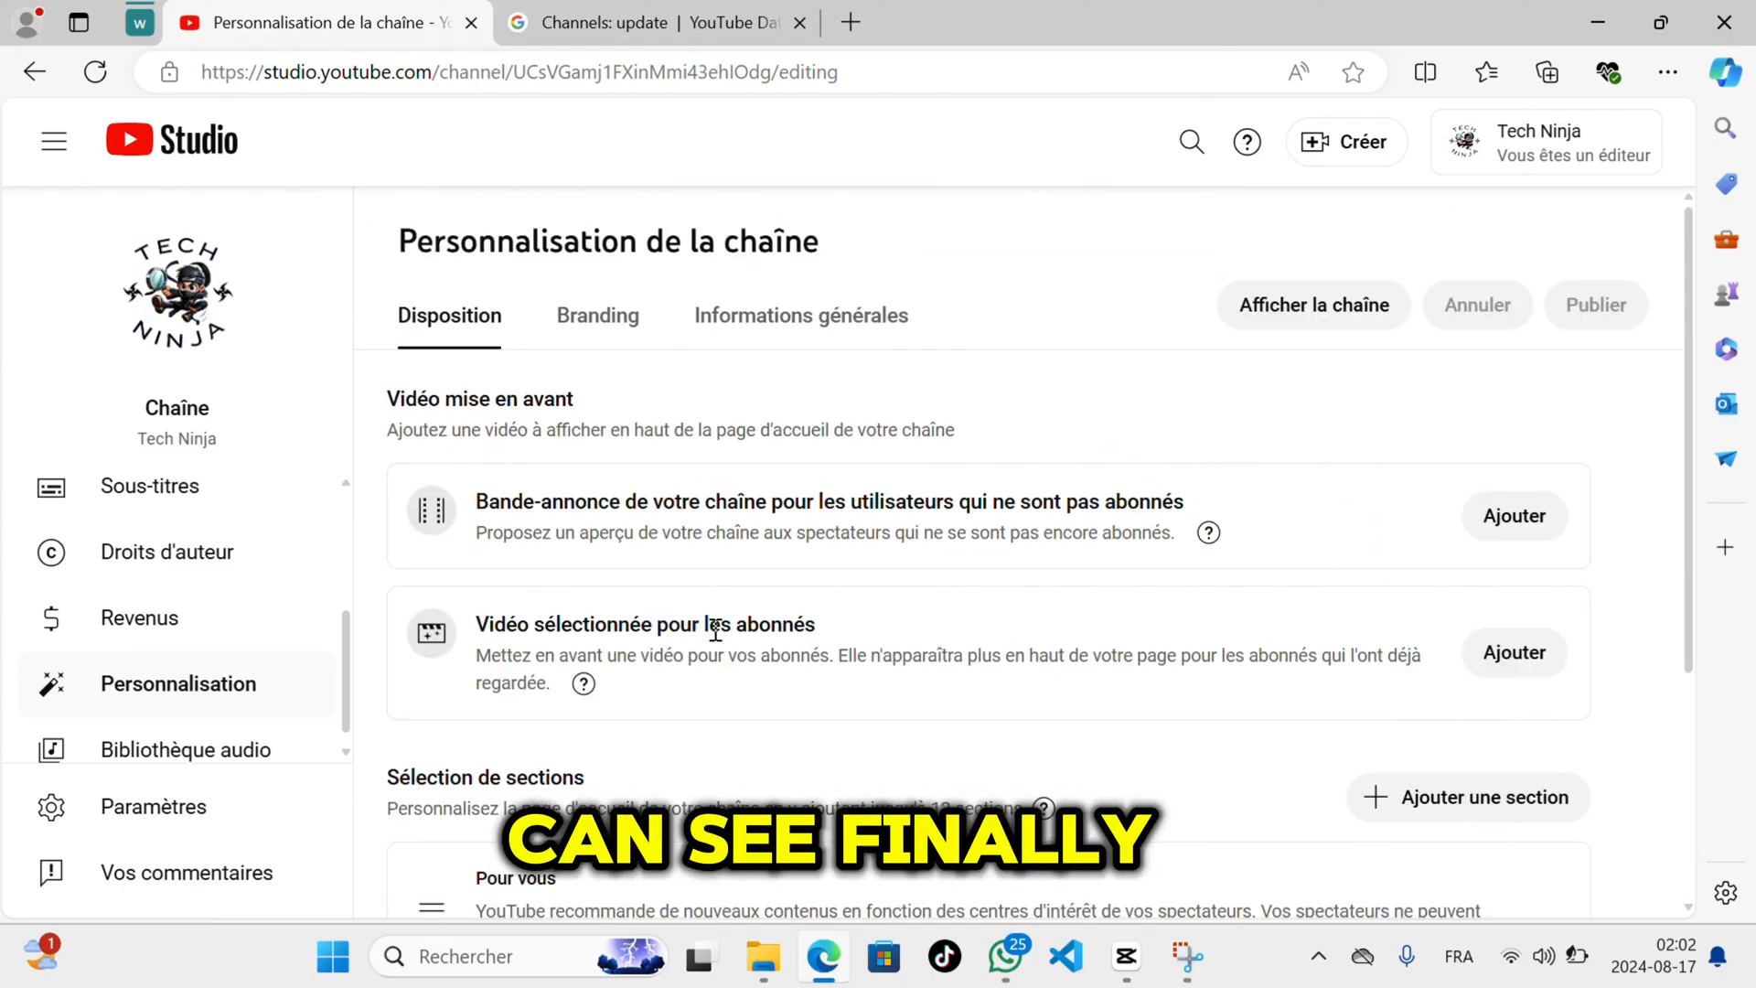